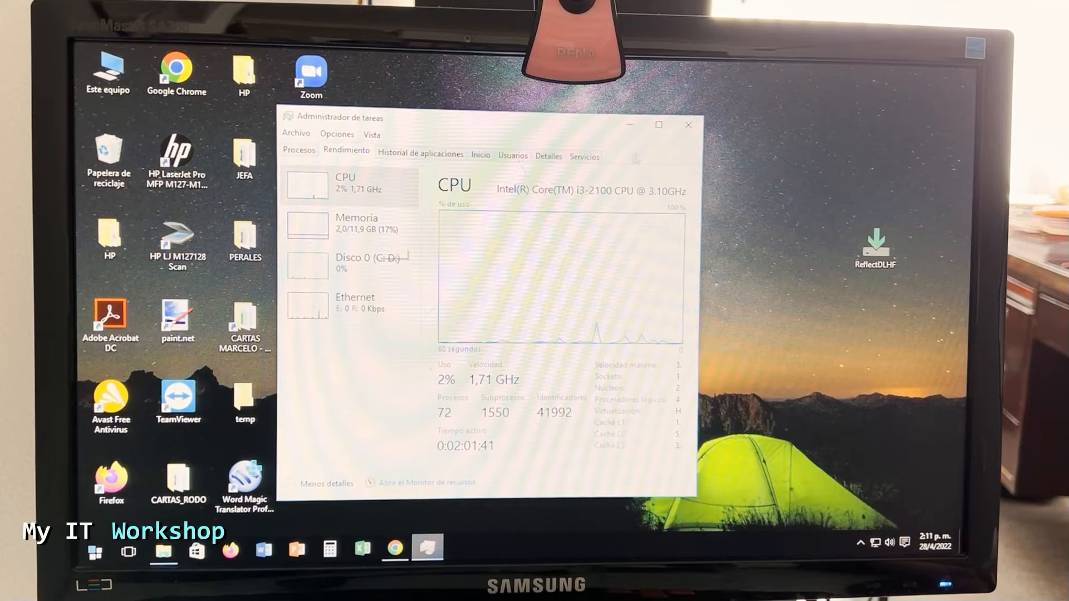
# Review the macrium.com/reflectfree page in Chrome before returning to the desktop
pyautogui.click(687, 125)
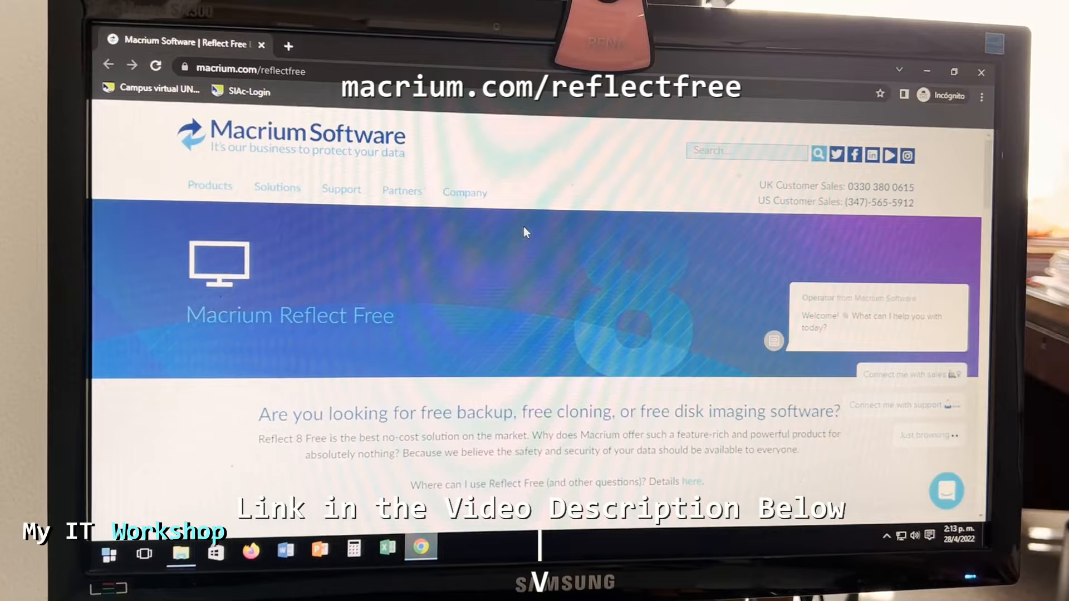
pyautogui.scroll(-3)
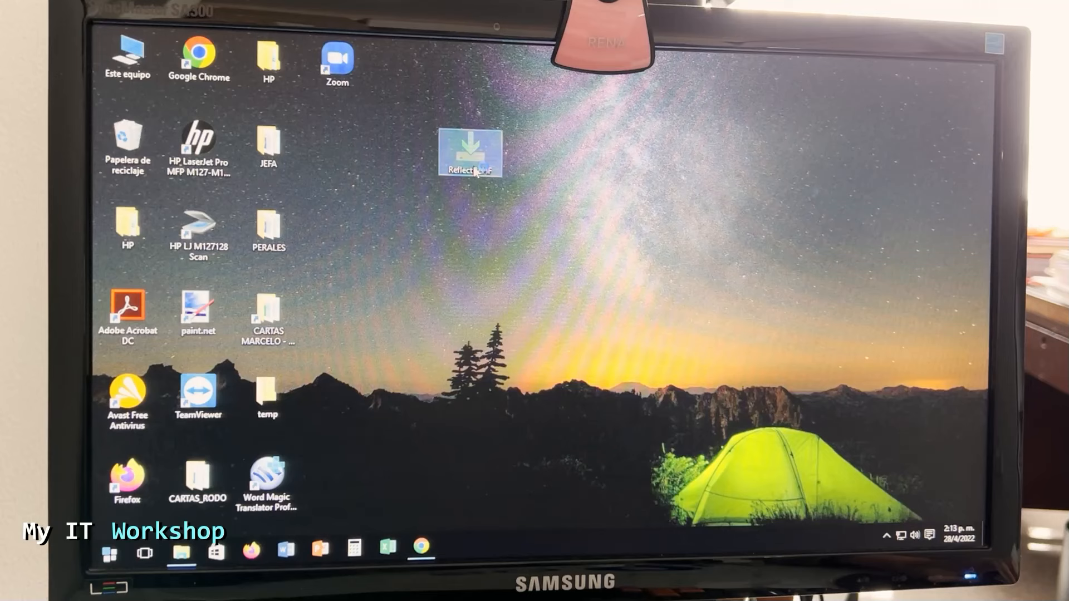
# Launch ReflectDLHF and download the Free package set to run the installer afterwards
pyautogui.doubleClick(469, 151)
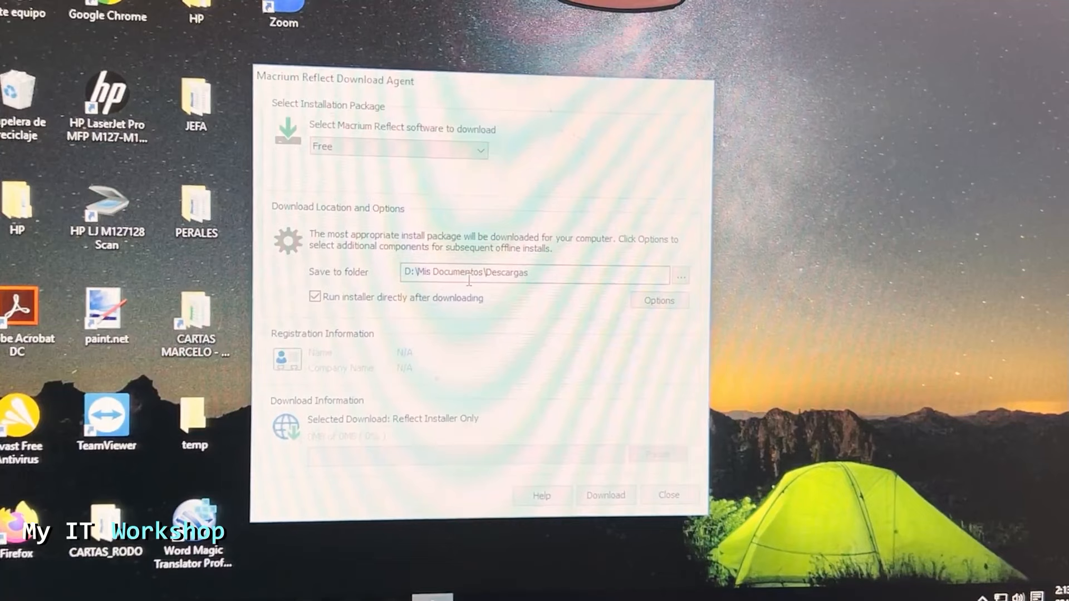
pyautogui.click(605, 495)
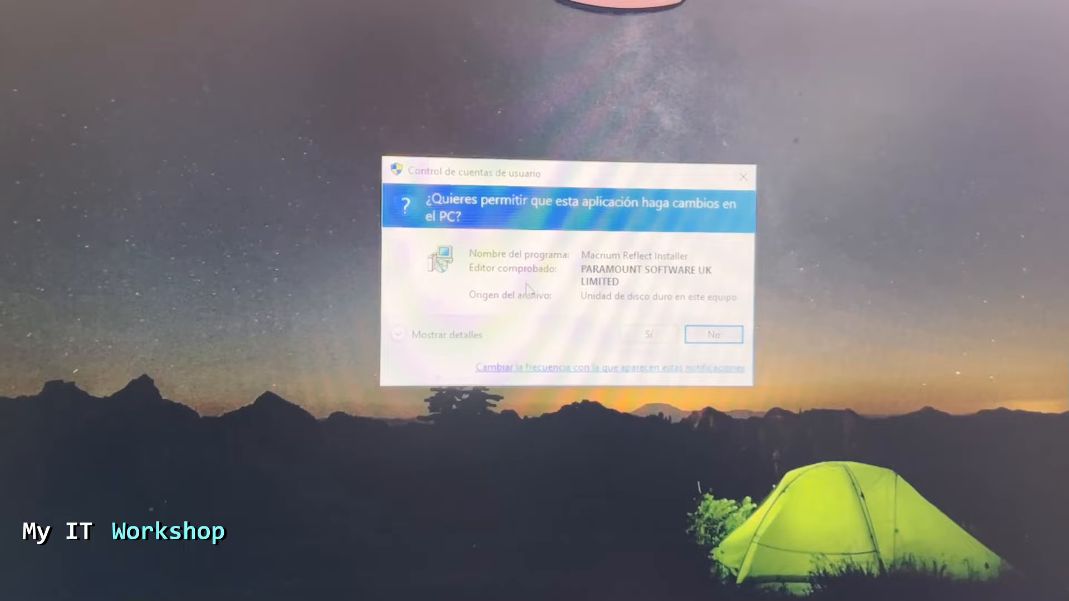
# Allow the installer, pass the welcome page and agree to personal, non-commercial use terms
pyautogui.click(648, 335)
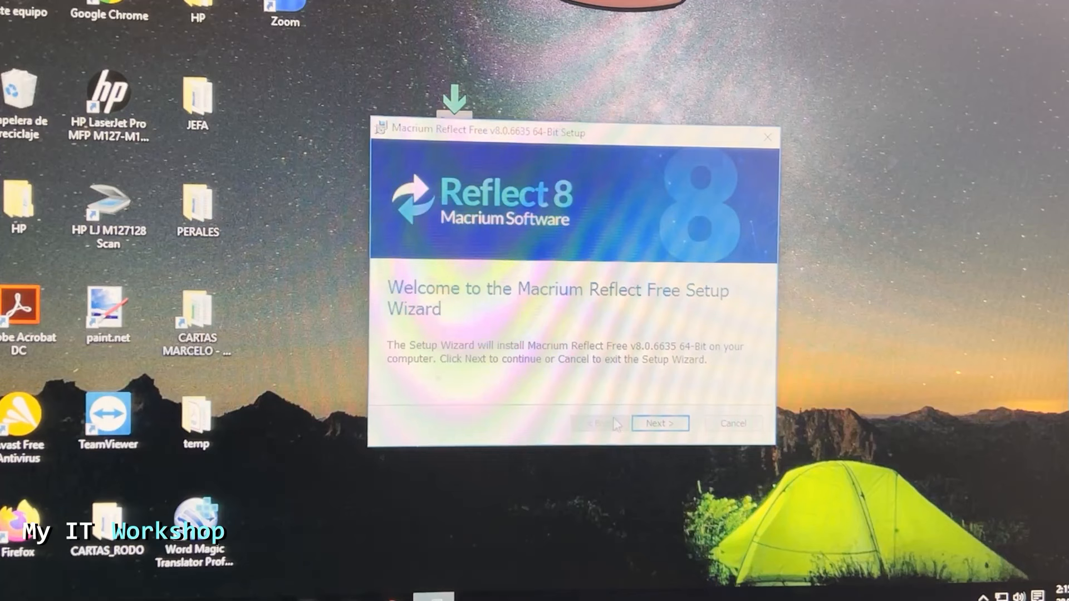
pyautogui.click(658, 423)
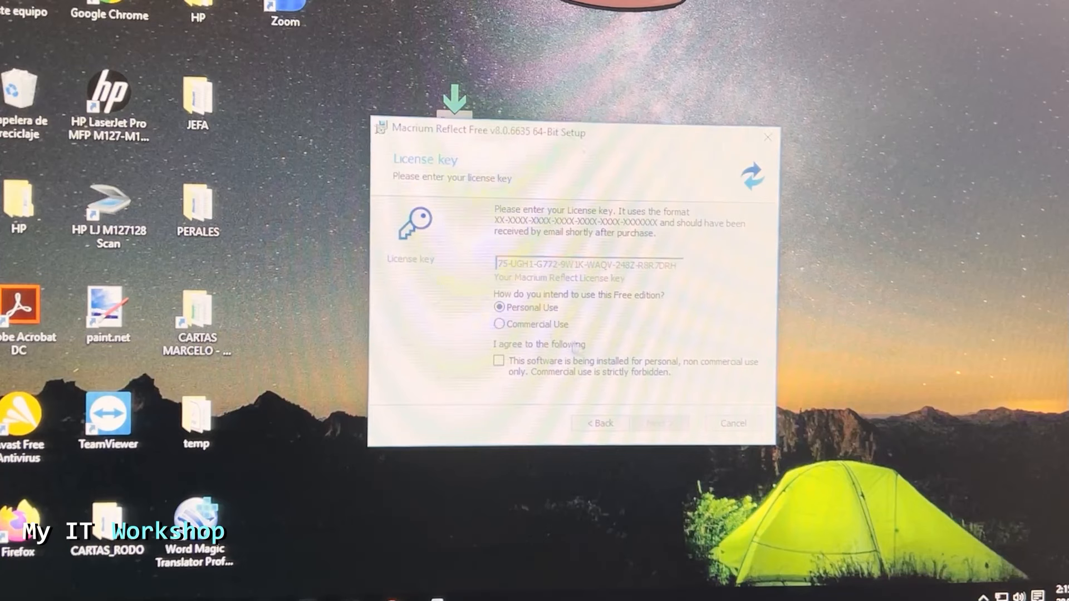
pyautogui.click(498, 361)
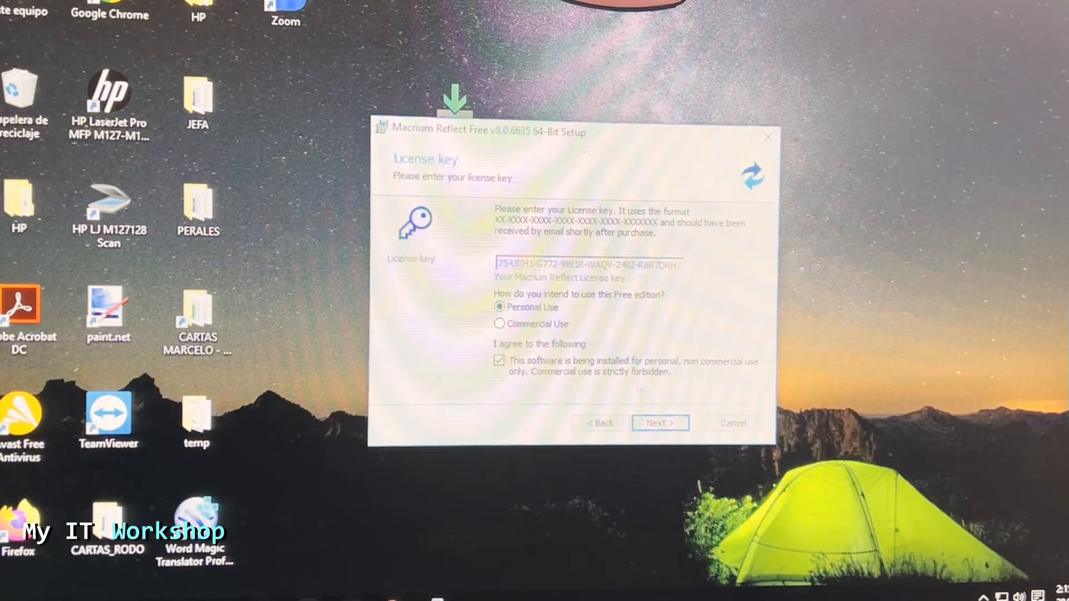
pyautogui.click(659, 423)
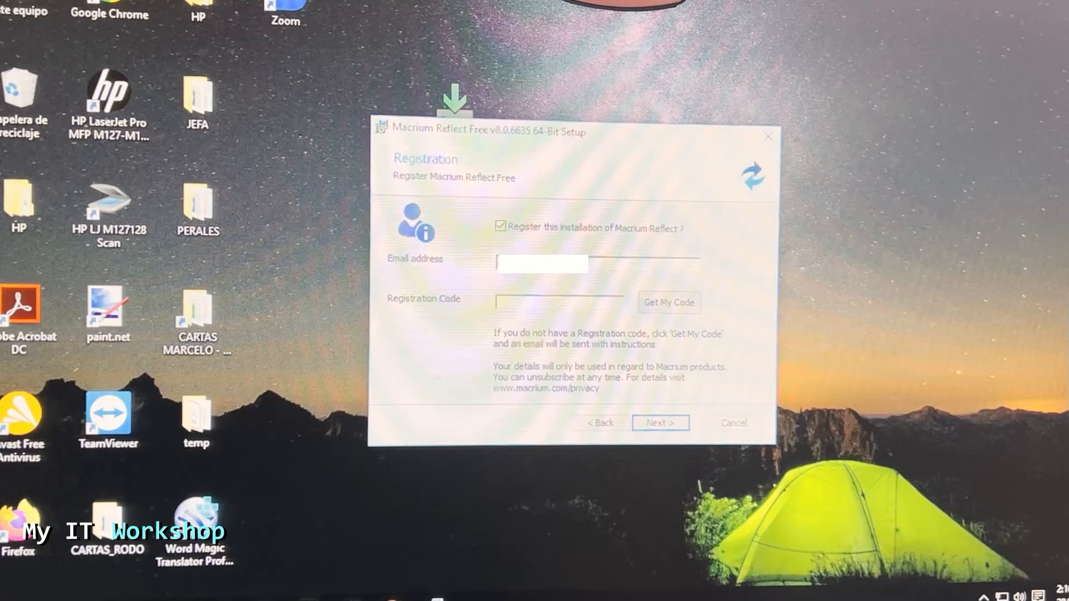
# Enter the registration code and submit it to reach the Custom Setup options
pyautogui.click(668, 303)
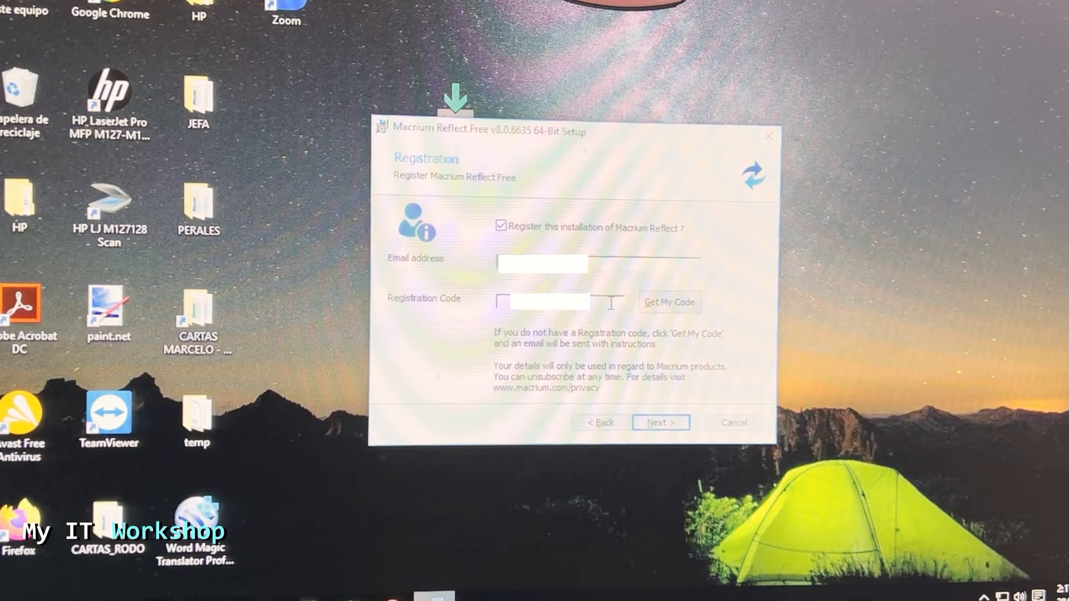
pyautogui.write('79')
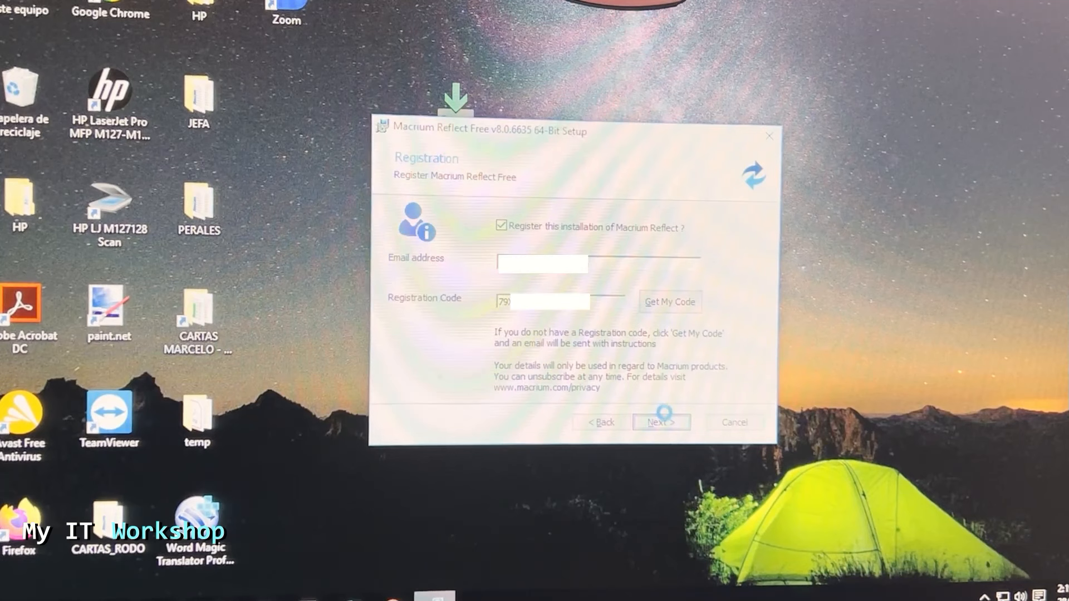
pyautogui.click(661, 422)
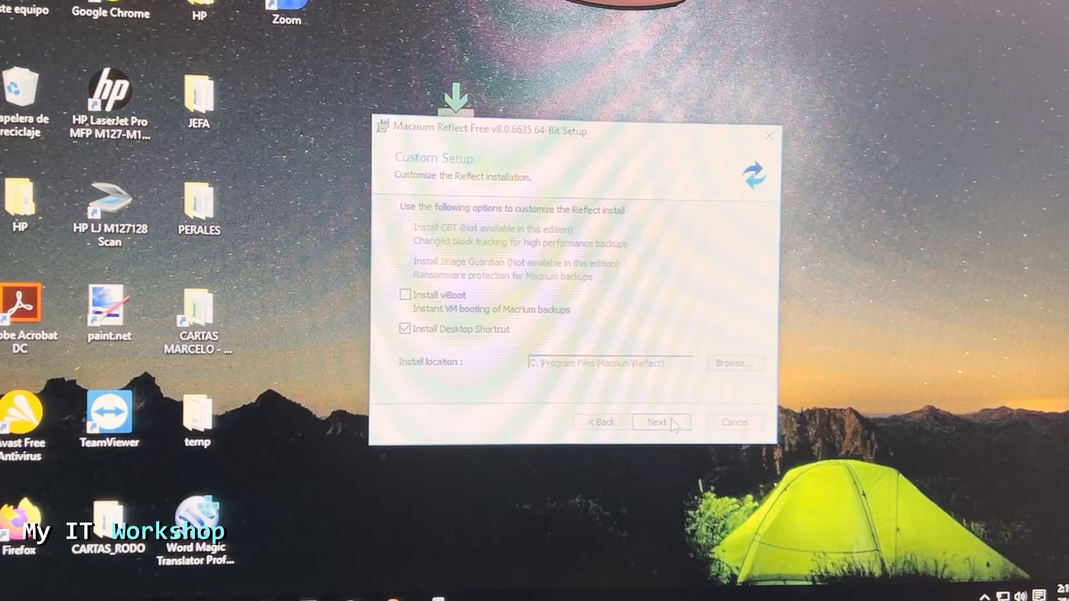
# Install with the default options and finish with 'Launch now' left checked
pyautogui.click(660, 422)
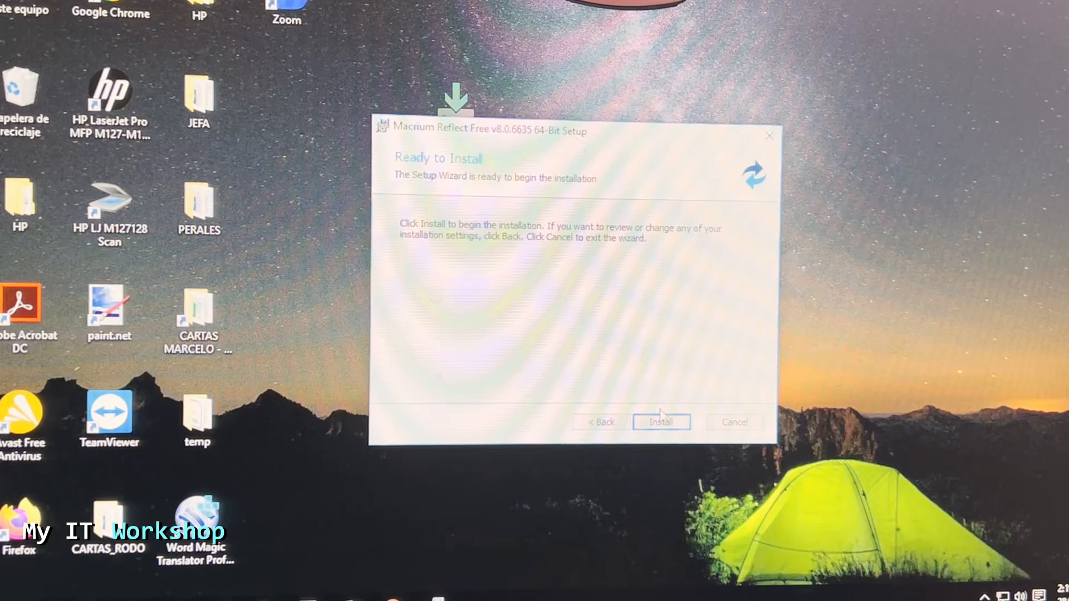
pyautogui.click(660, 422)
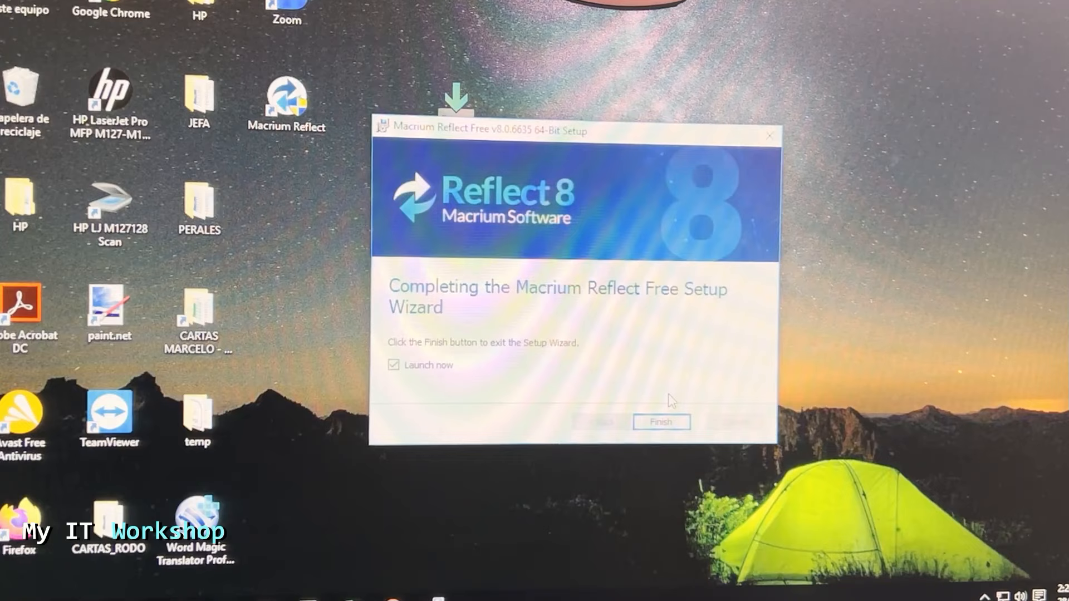
pyautogui.click(660, 422)
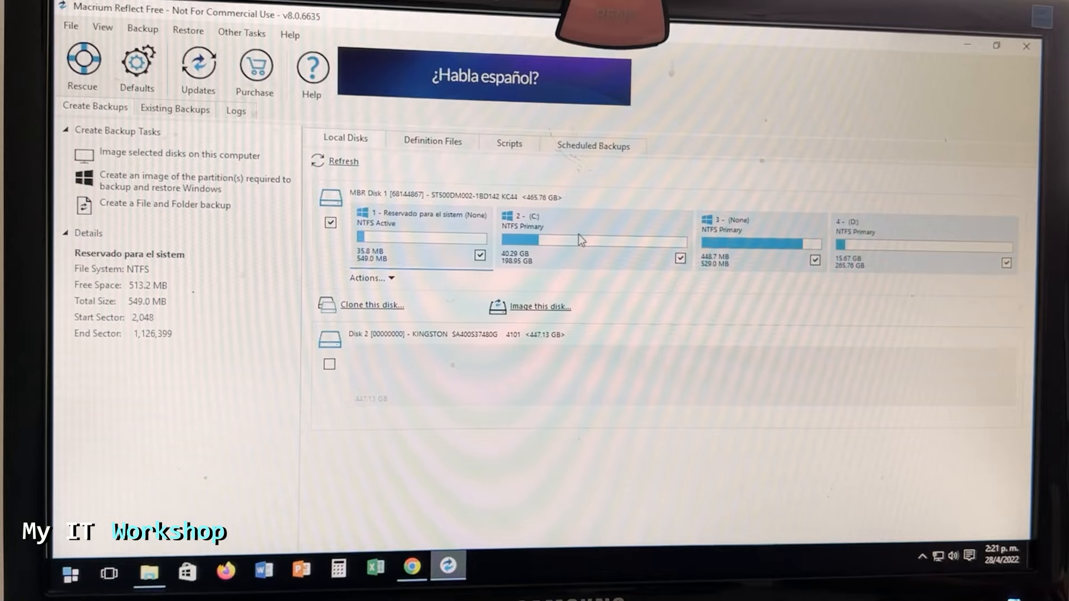
pyautogui.moveTo(869, 260)
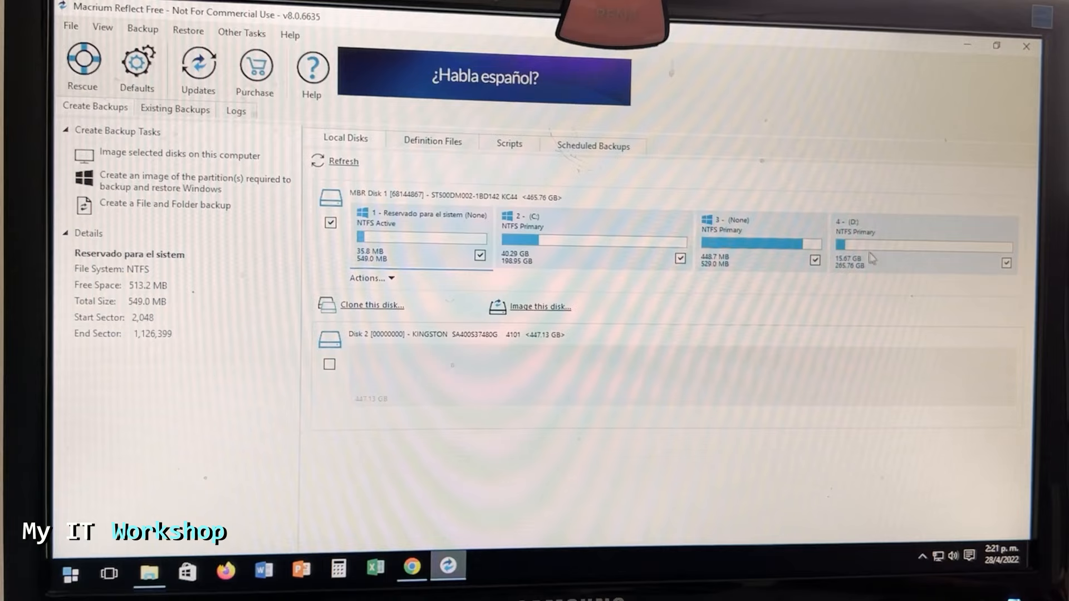
pyautogui.moveTo(792, 277)
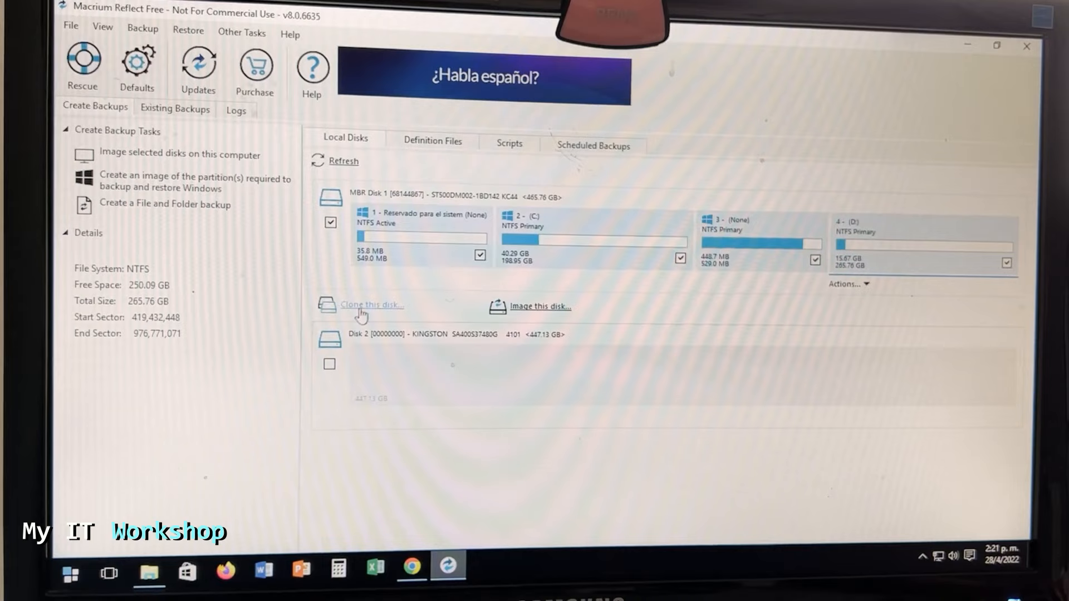
# Clone the old hard drive to Disk 2, the Kingston SSD, skipping the schedule
pyautogui.click(372, 306)
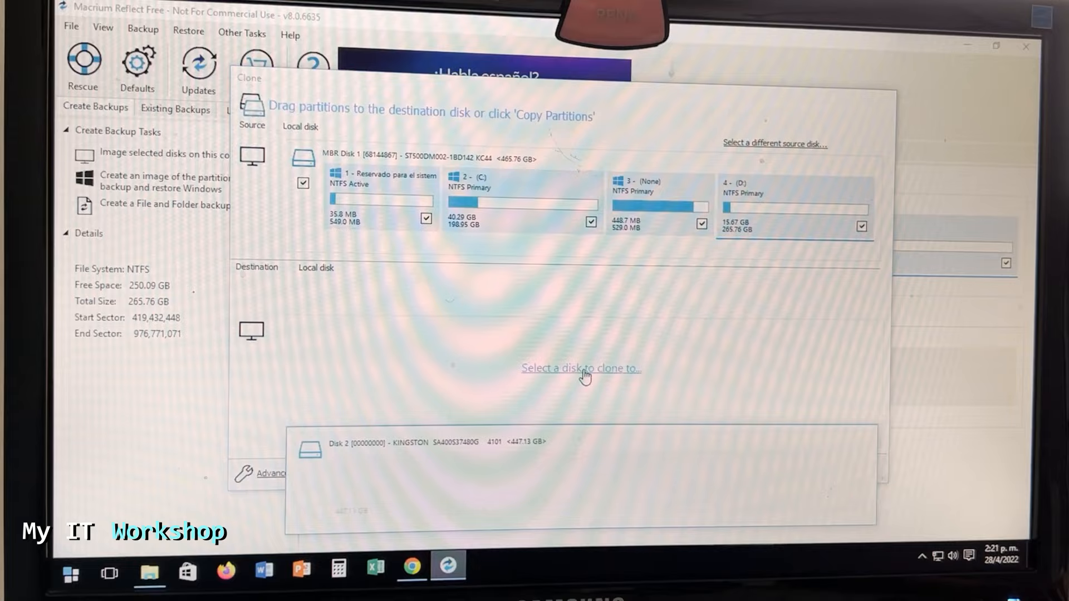
pyautogui.click(580, 369)
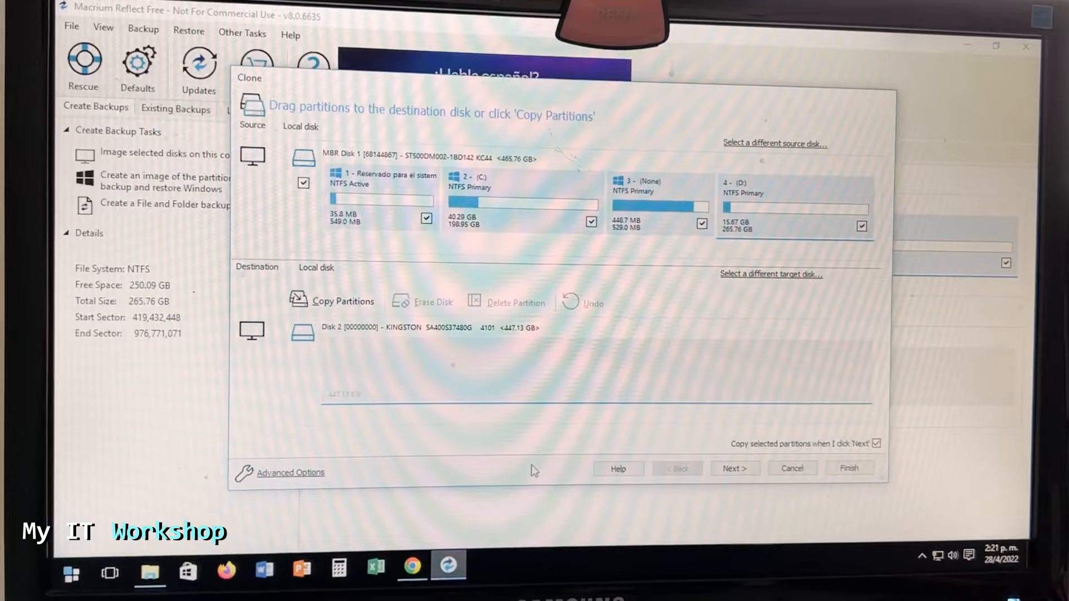
pyautogui.click(734, 469)
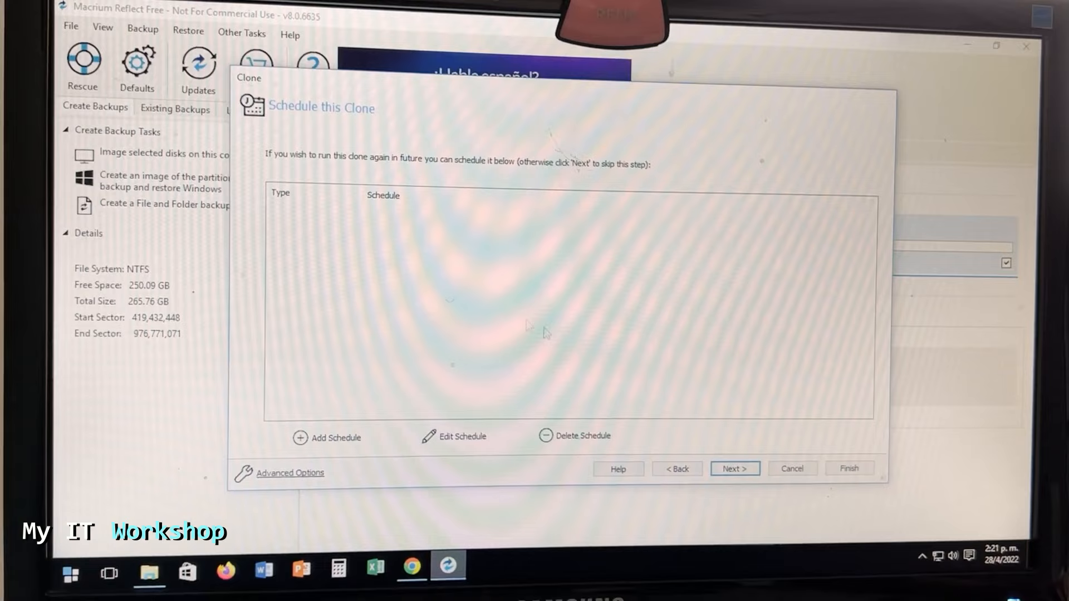
pyautogui.click(734, 469)
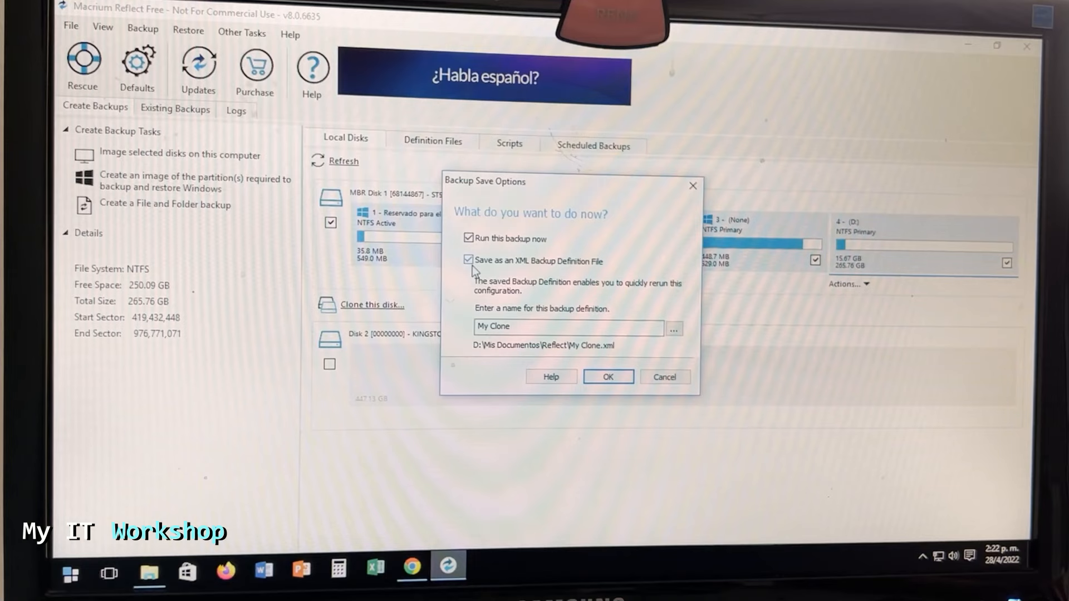
# Start the clone now without saving it as an XML definition file
pyautogui.click(469, 260)
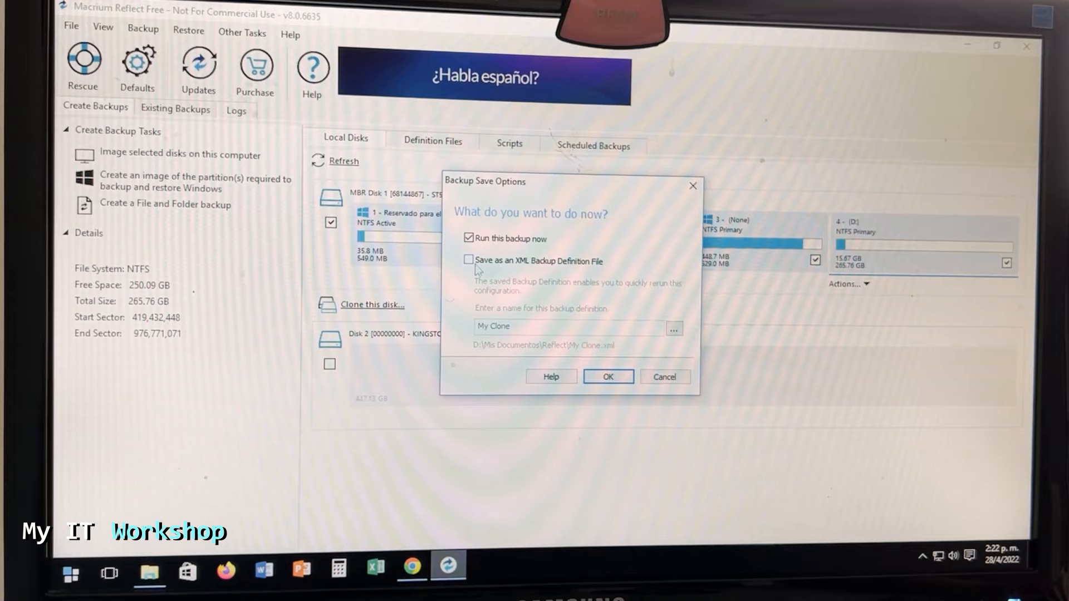
pyautogui.click(607, 378)
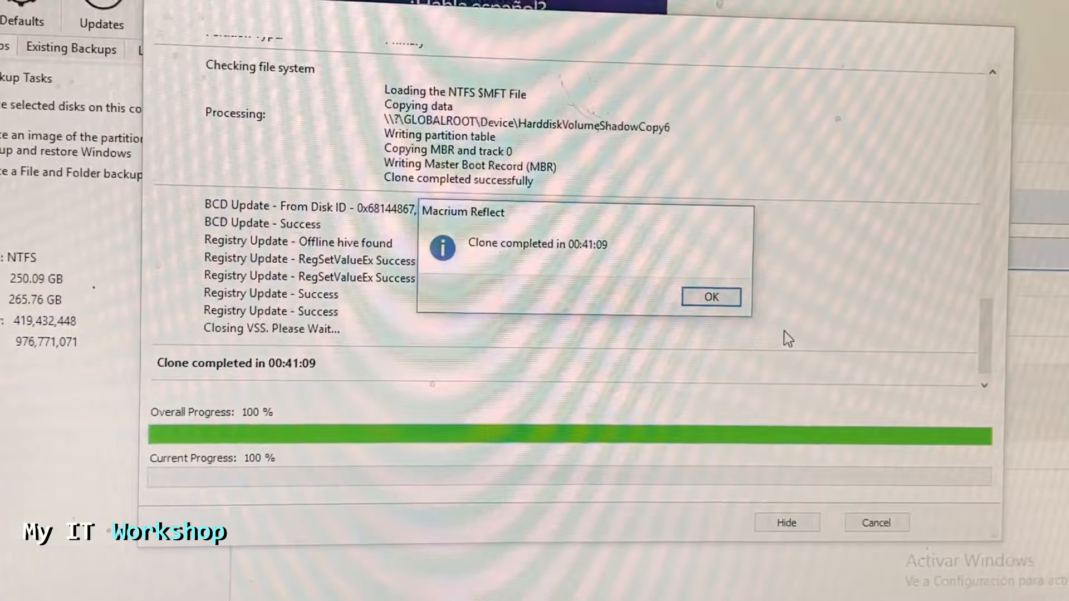
# Acknowledge the 'Clone completed' message once the clone reaches 100%
pyautogui.click(710, 296)
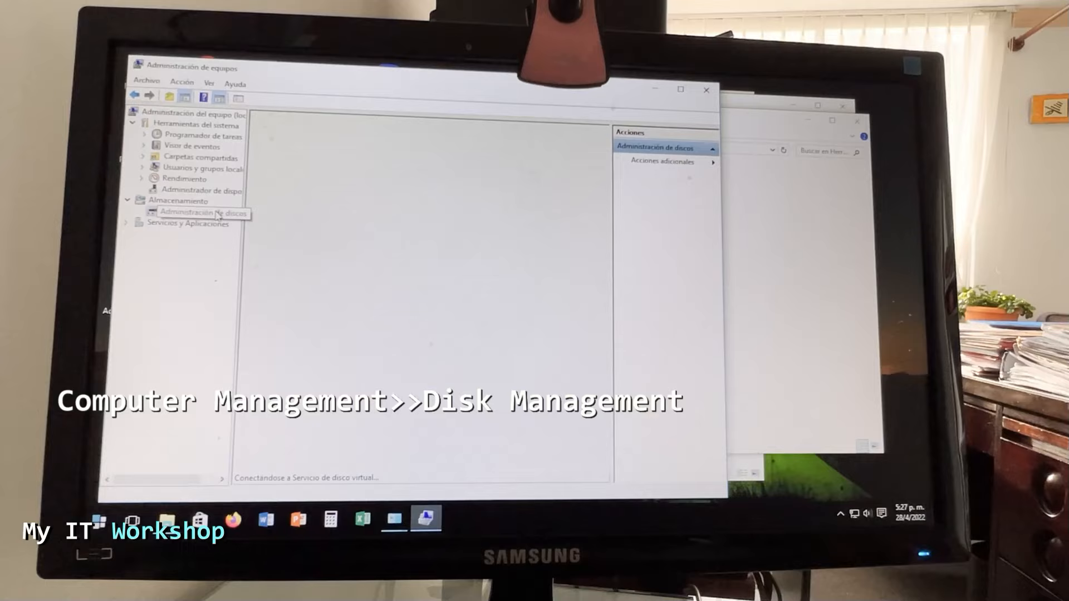
# Show Disk Management under Storage, listing the single 447 GB disk with C: and D:
pyautogui.click(202, 214)
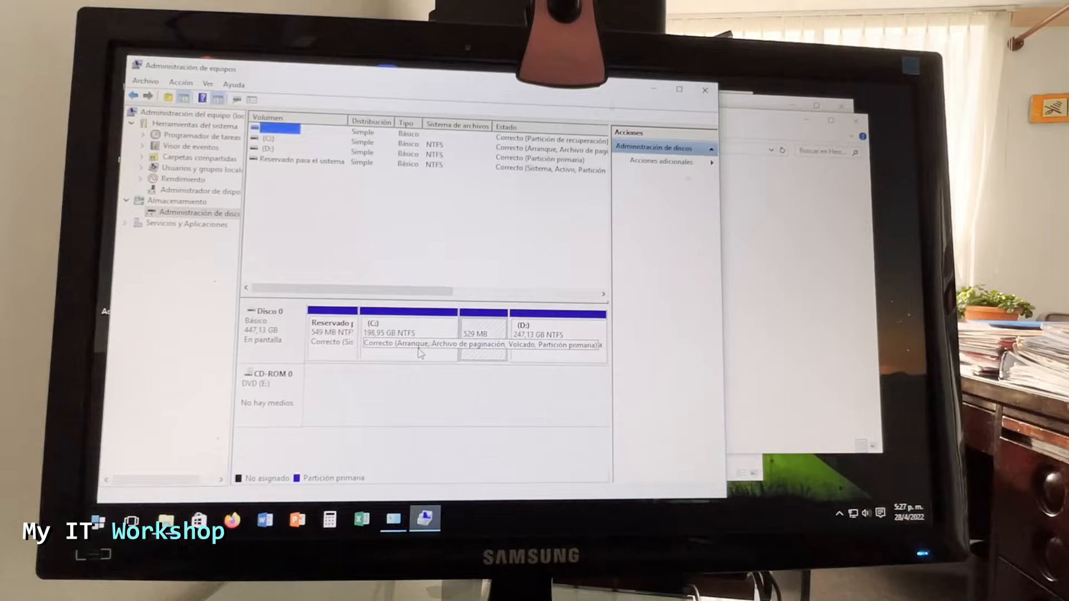